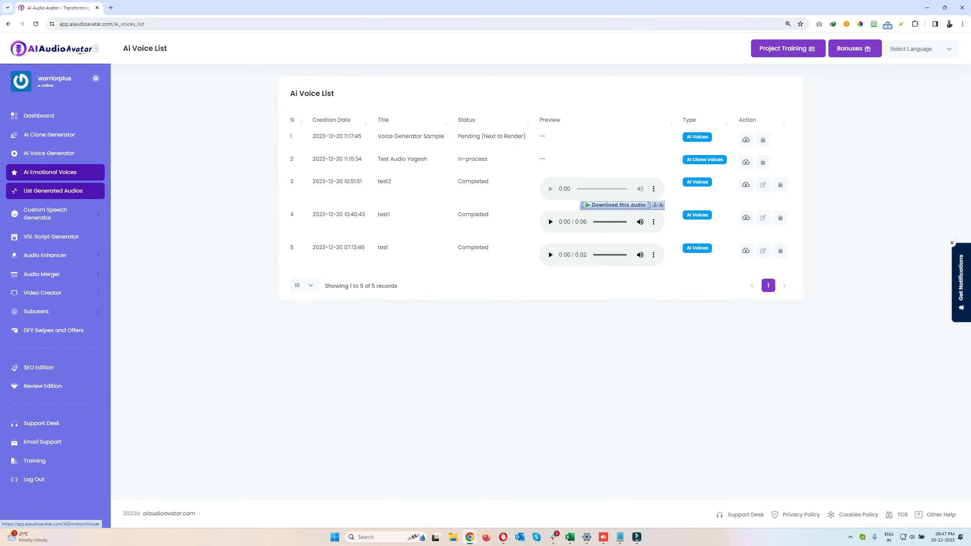
# Open AI Emotional Voices and enter 'Emotion 1' as the audio title
pyautogui.click(50, 172)
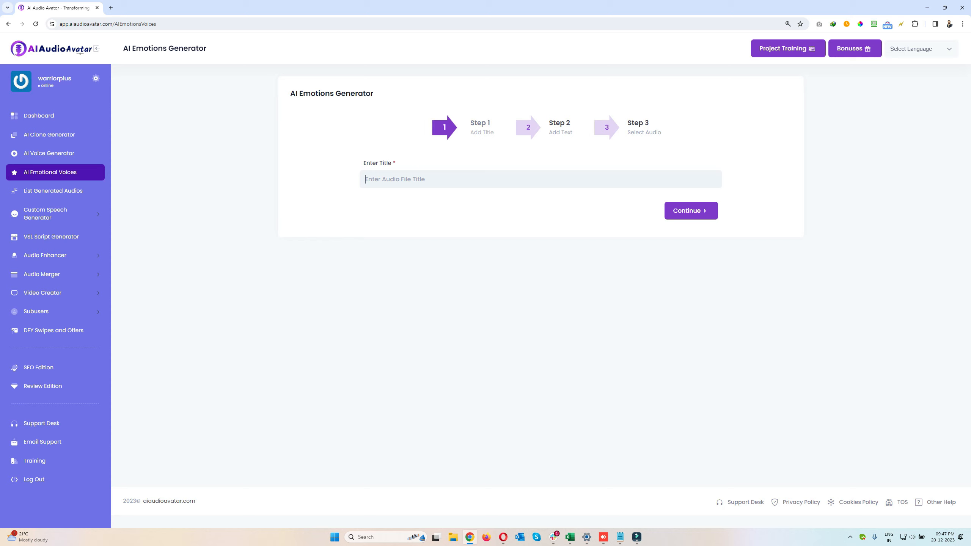
pyautogui.write('Emotion 1')
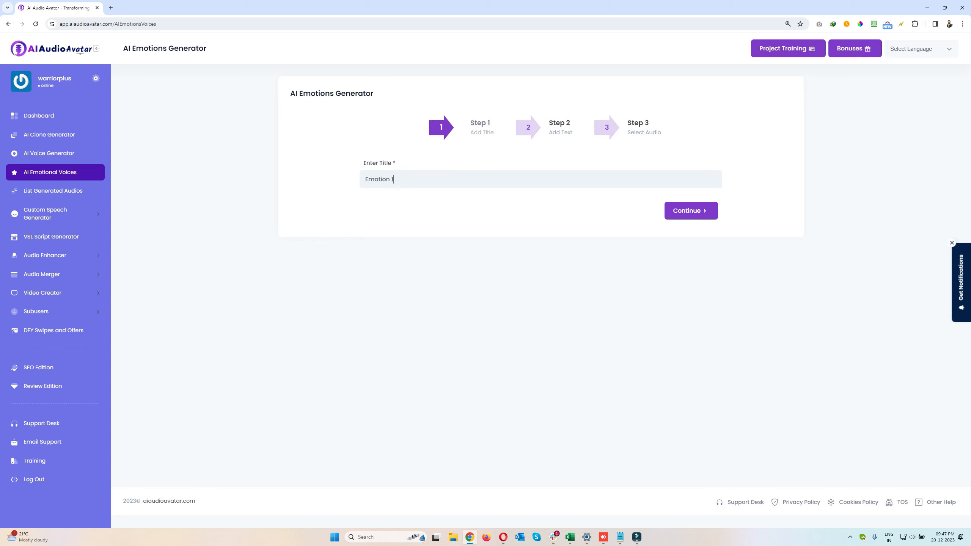
# Enter the audio text 'Yay! I am Soo Happy! How Are you' and continue to step three
pyautogui.click(690, 211)
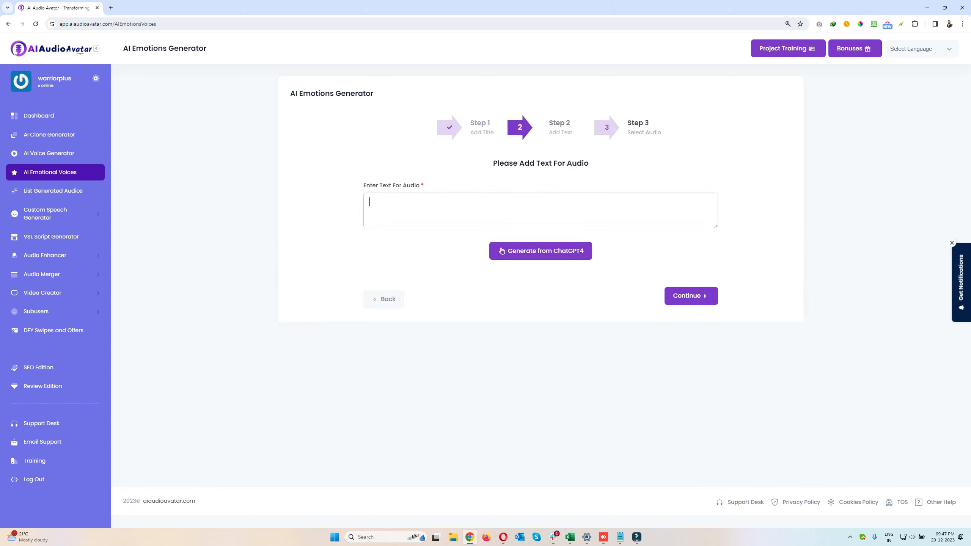
pyautogui.write('Y')
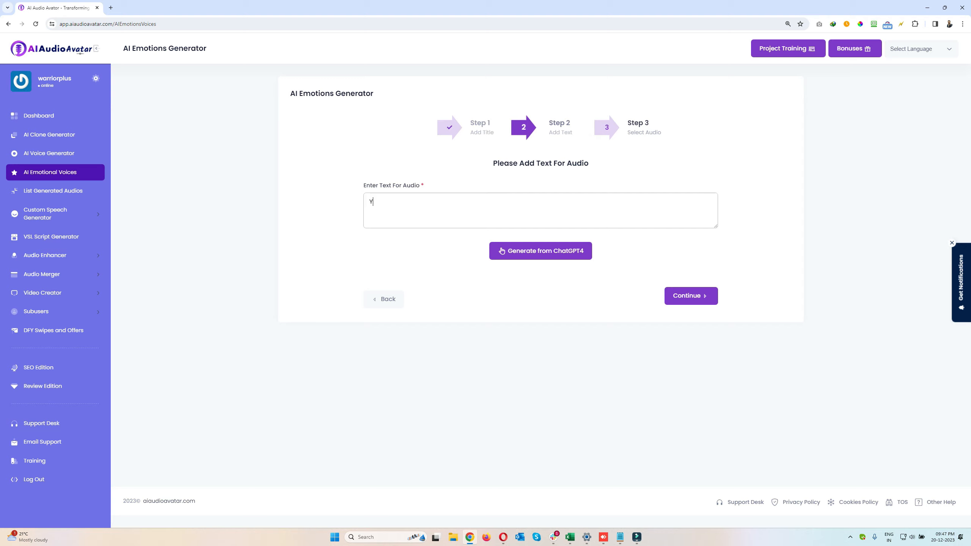
pyautogui.write('ay! I am S')
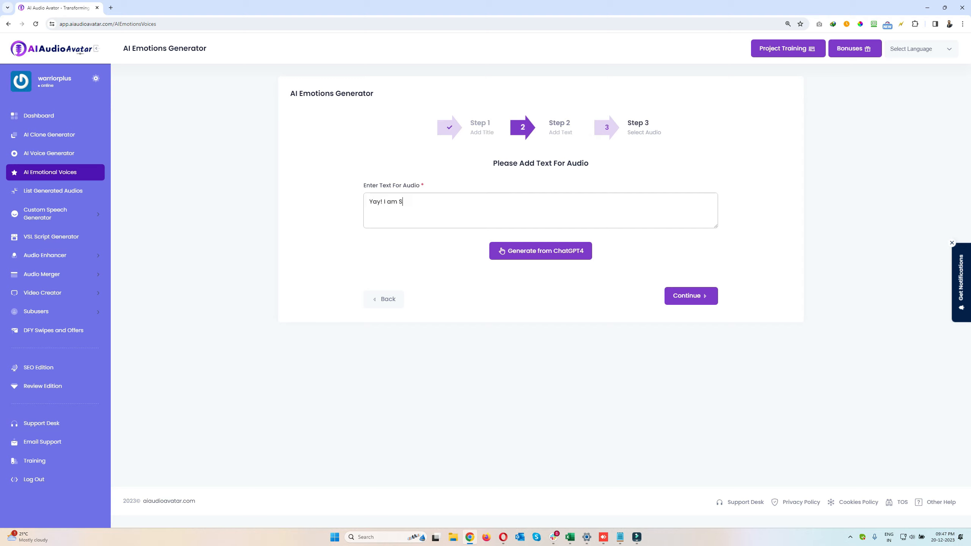
pyautogui.write('oo Happy!')
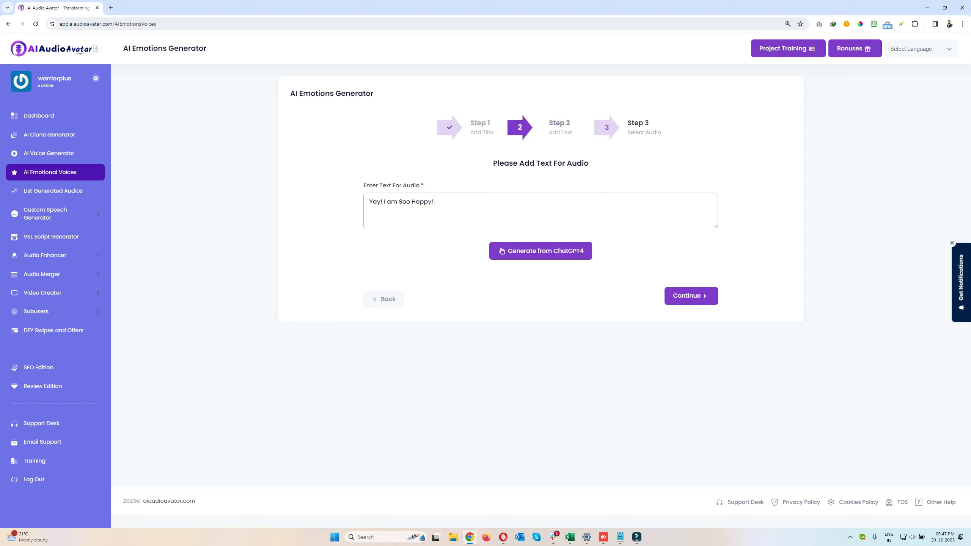
pyautogui.write('How Are you')
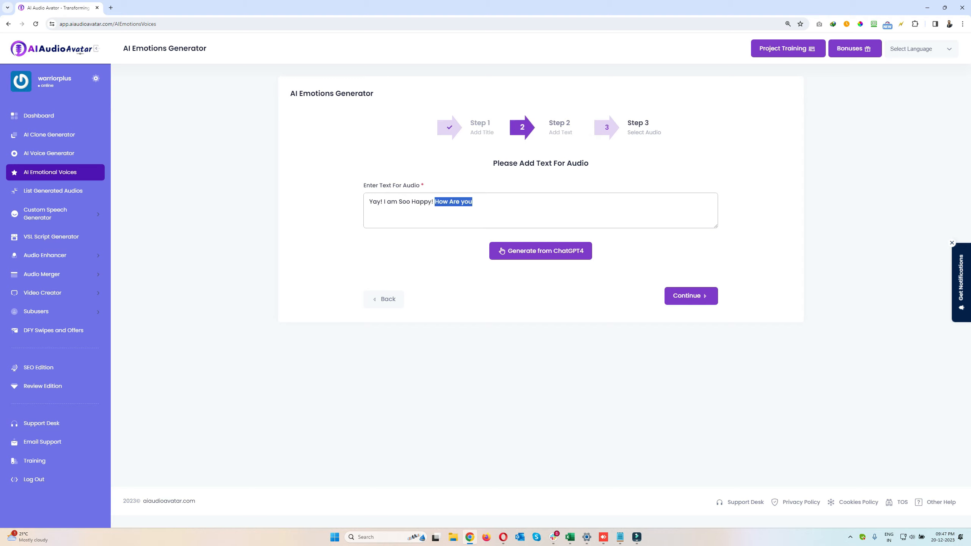
pyautogui.click(690, 296)
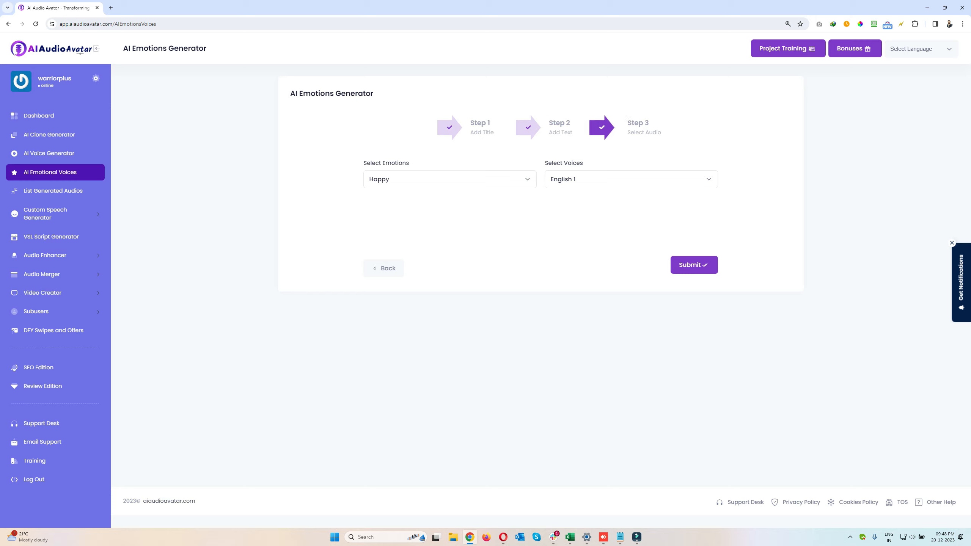
# Keep Happy as the emotion and bring up the English, German and Spanish voice options
pyautogui.click(448, 179)
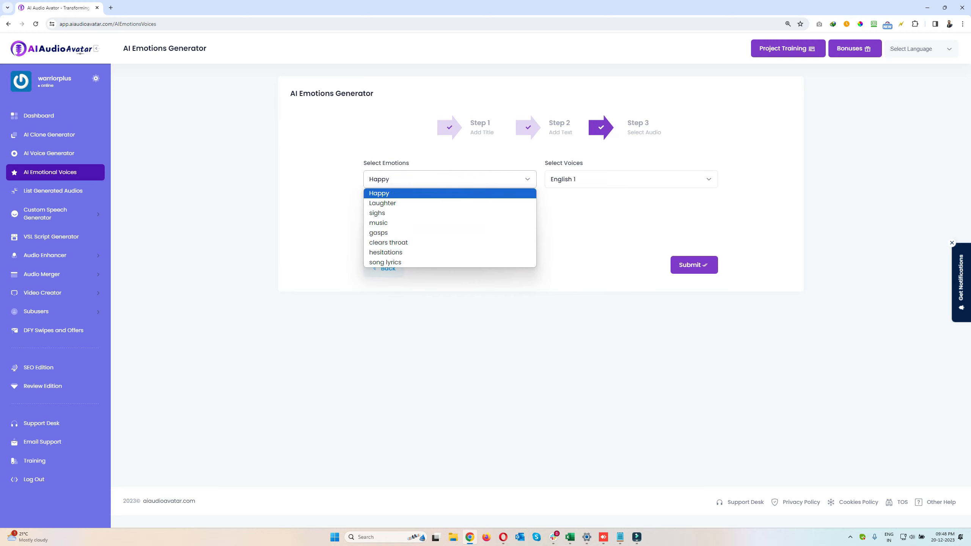
pyautogui.moveTo(378, 232)
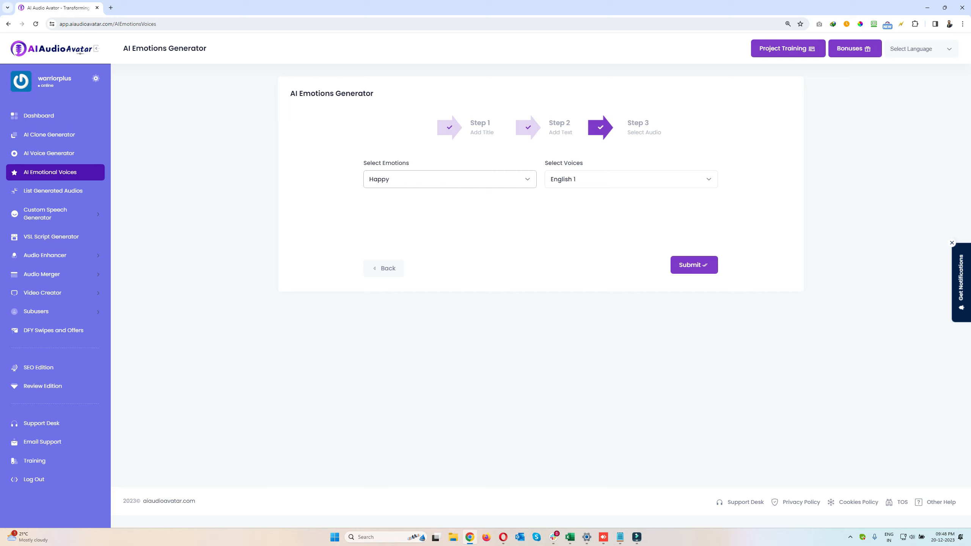
pyautogui.click(629, 179)
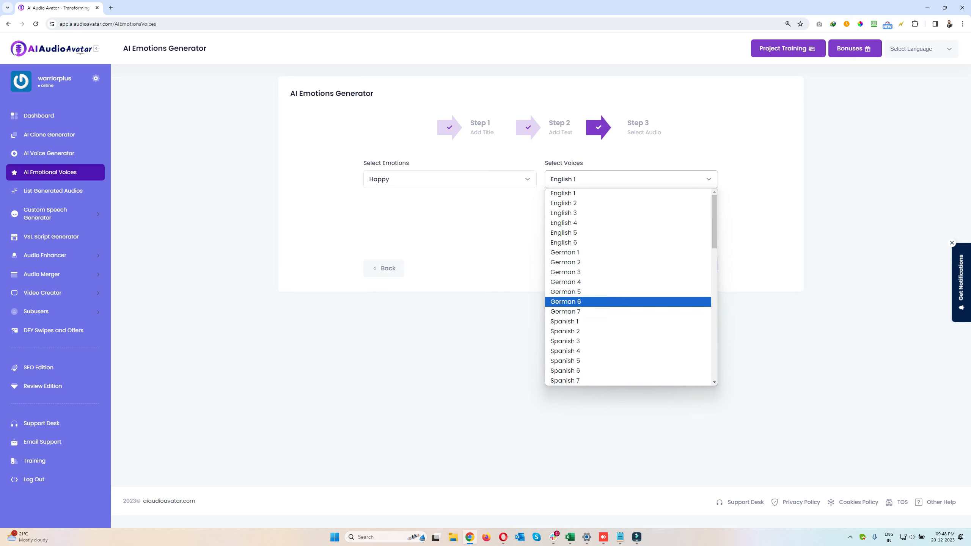
pyautogui.moveTo(563, 193)
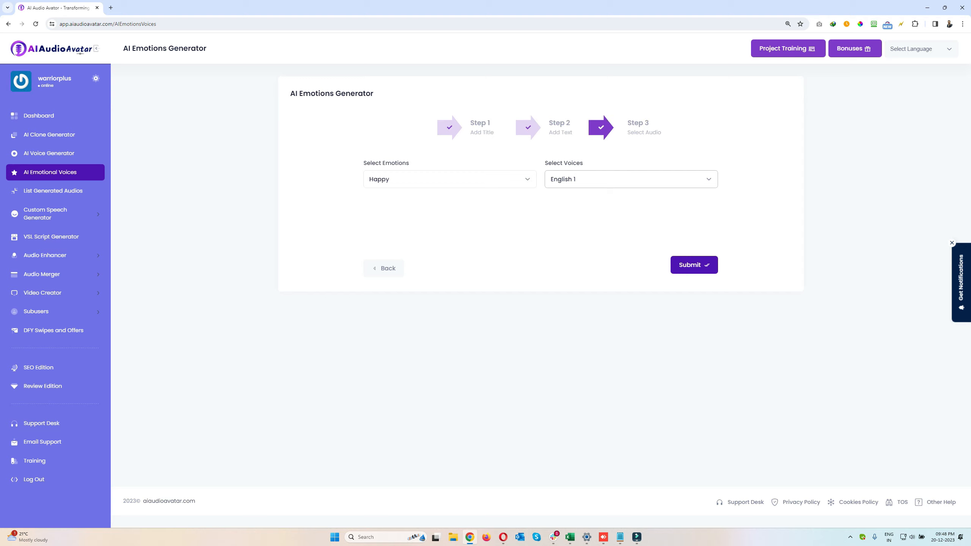
pyautogui.moveTo(49, 134)
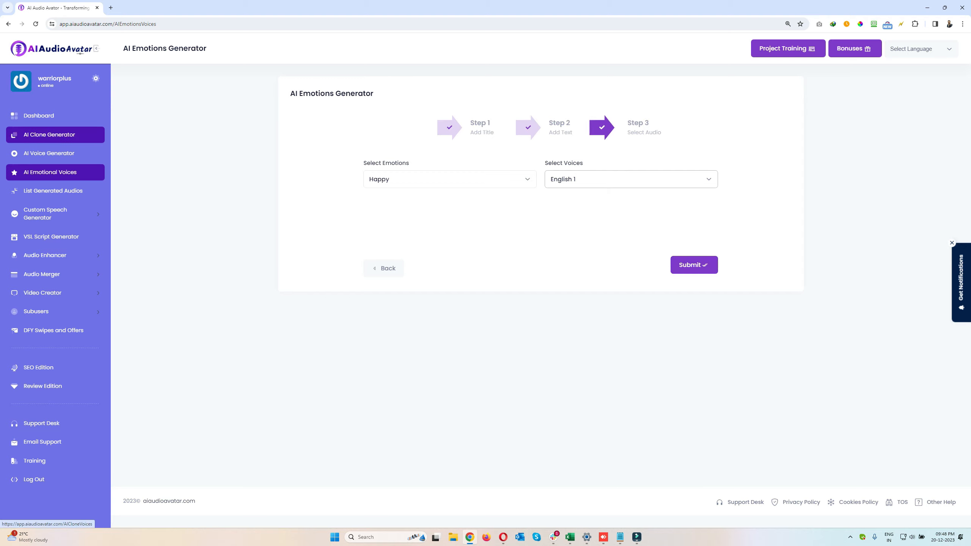